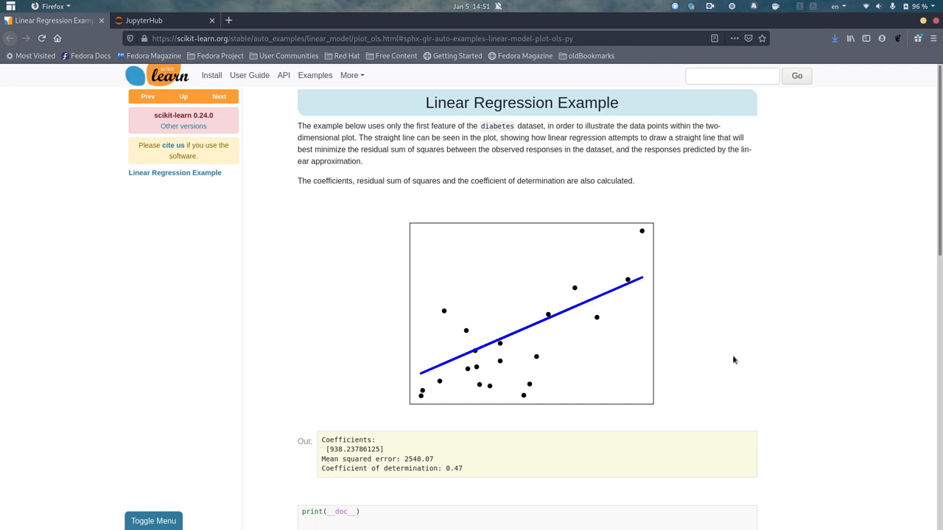
mouse_move(598, 180)
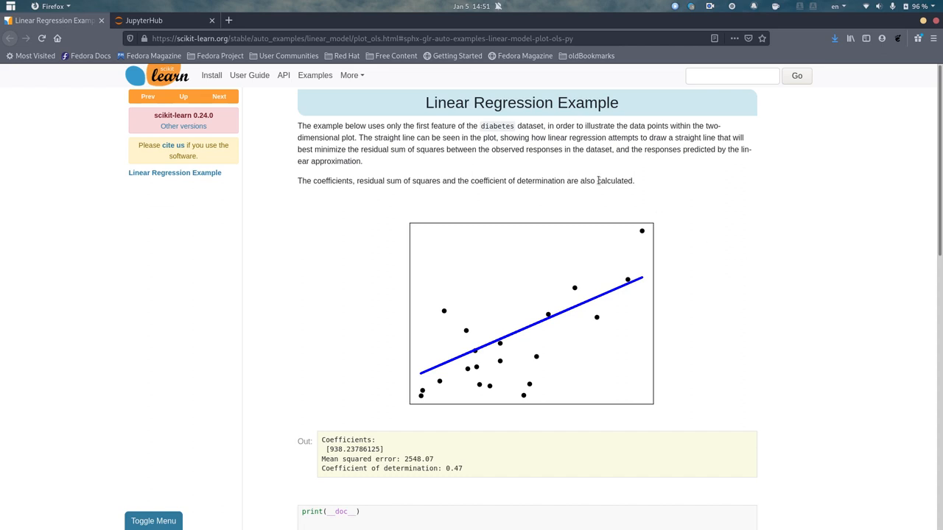
mouse_move(569, 124)
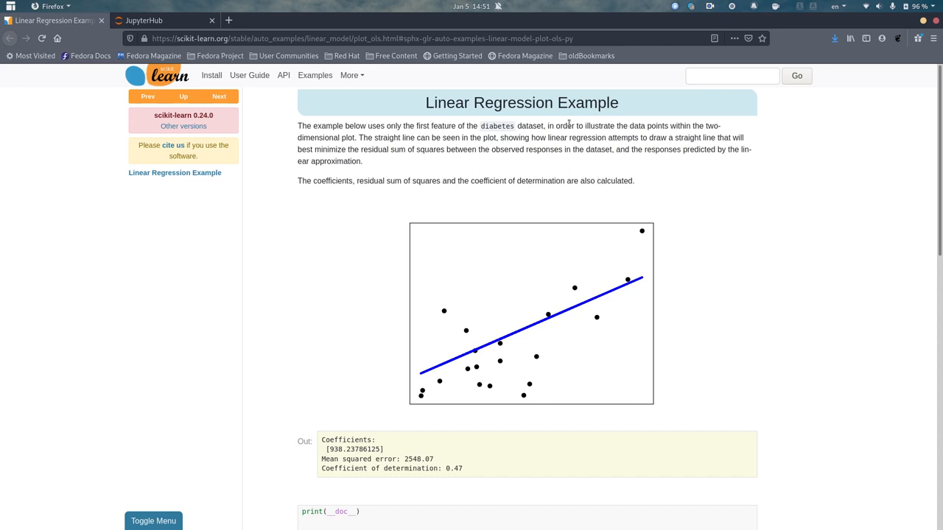
mouse_move(391, 237)
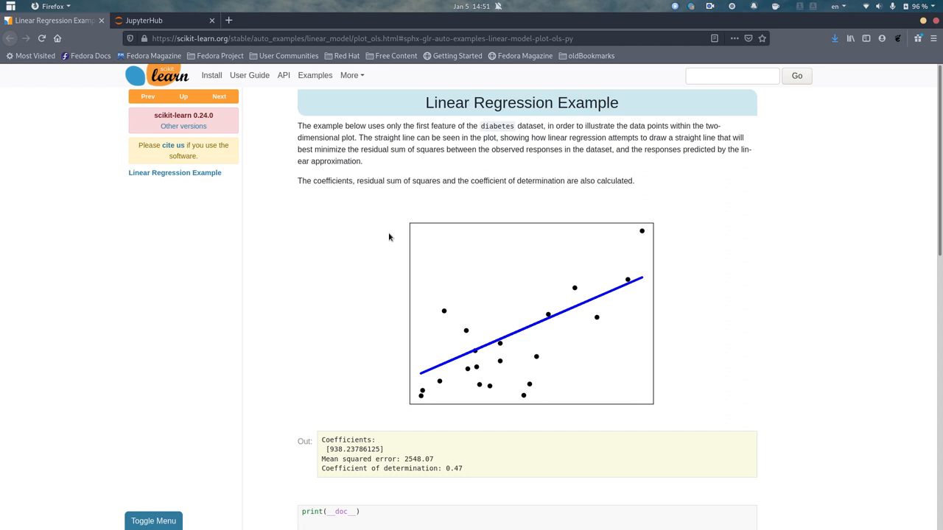
mouse_move(327, 183)
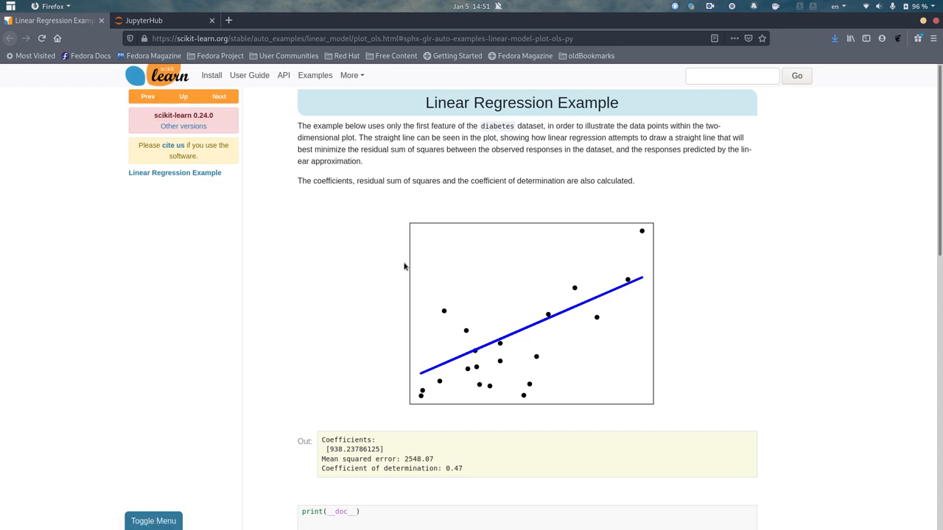
mouse_move(515, 171)
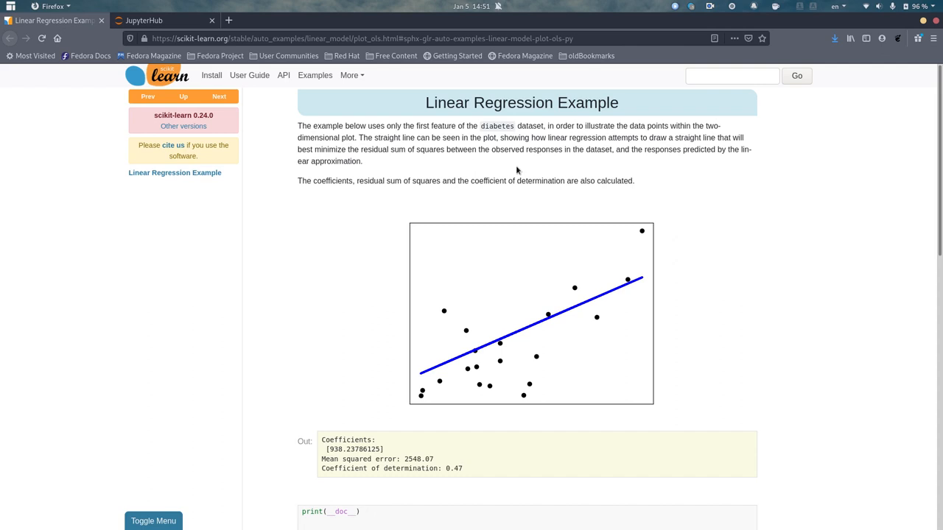
mouse_move(660, 303)
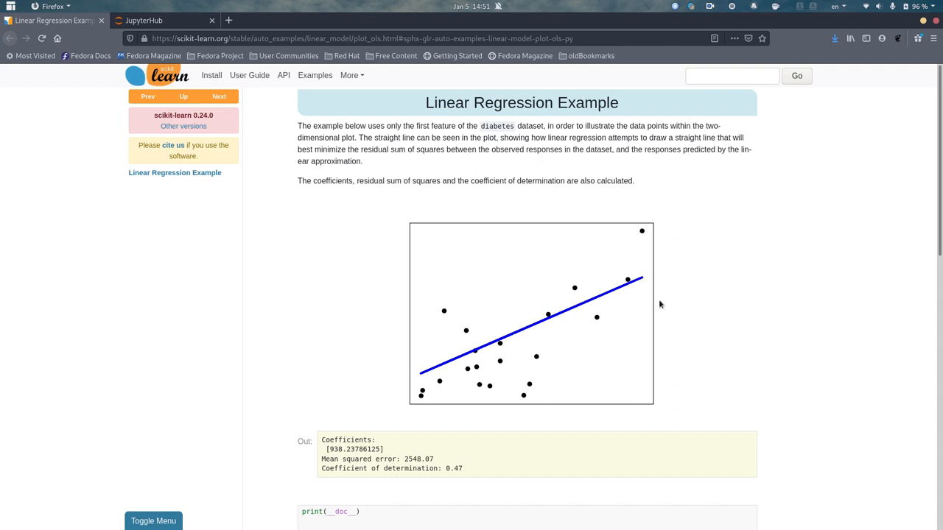
mouse_move(414, 386)
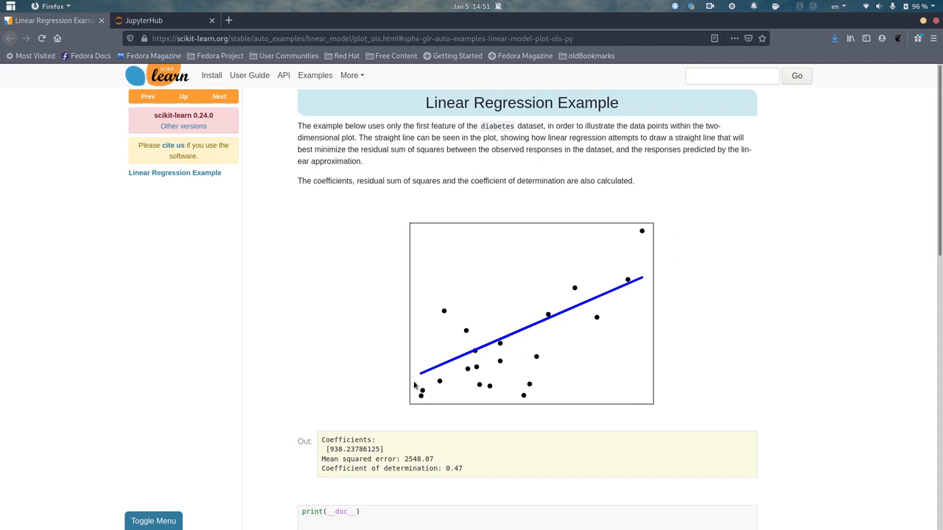
mouse_move(630, 287)
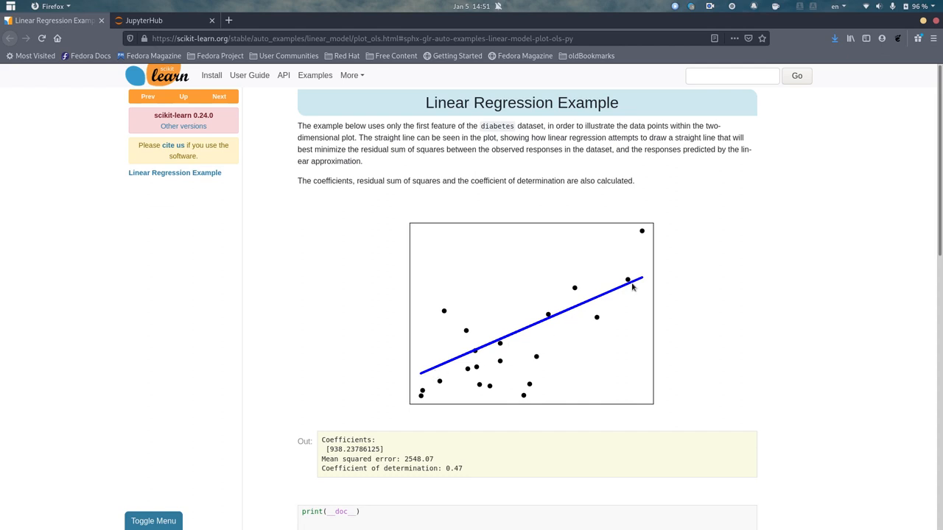
mouse_move(725, 257)
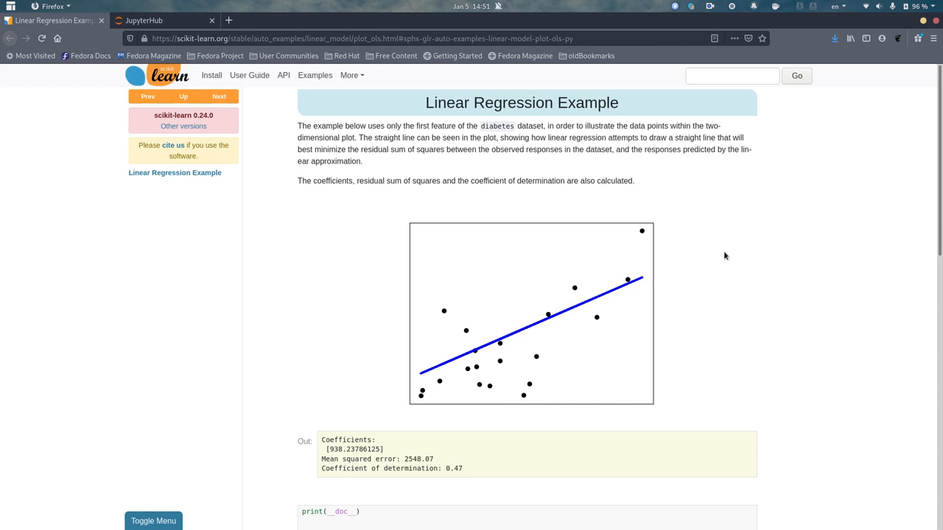
Scroll the scikit-learn example down to its download links for the Python script and plot_ols.ipynb notebook
scroll(down, 3)
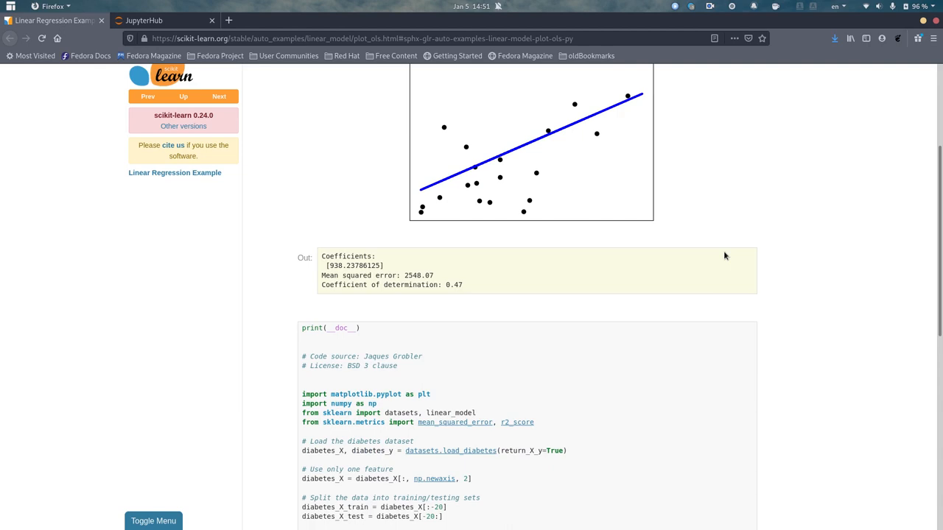
scroll(down, 3)
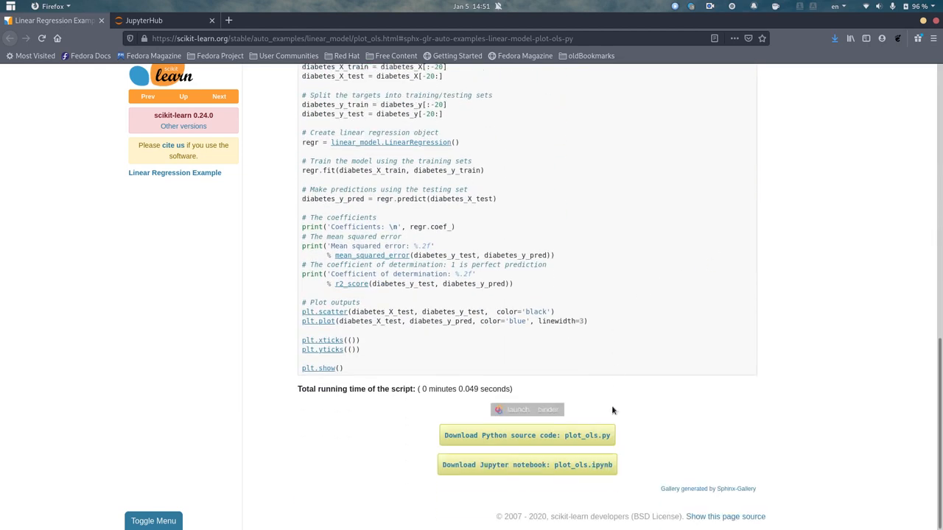
mouse_move(584, 474)
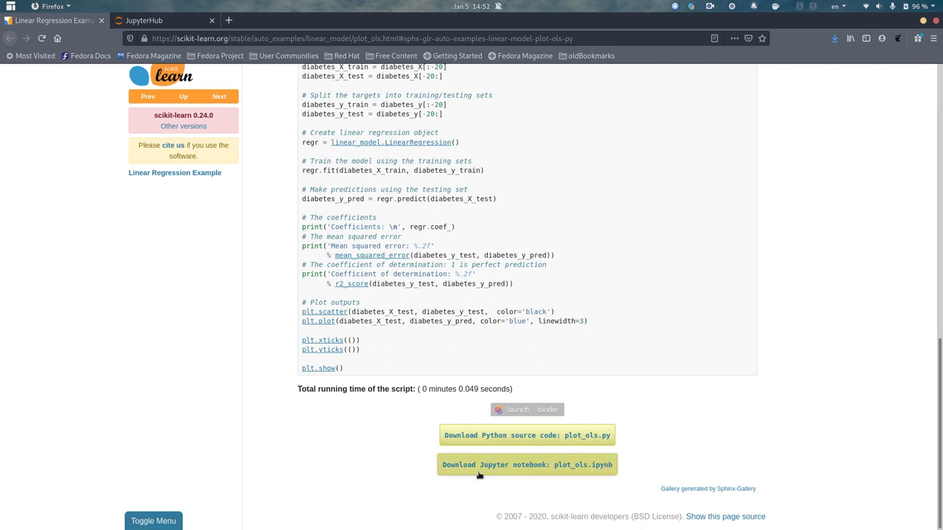
mouse_move(518, 465)
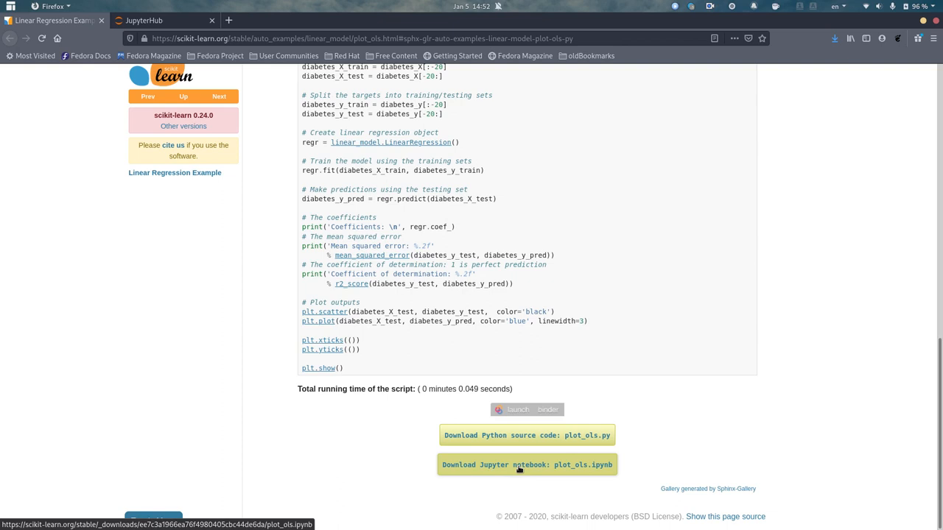
mouse_move(534, 472)
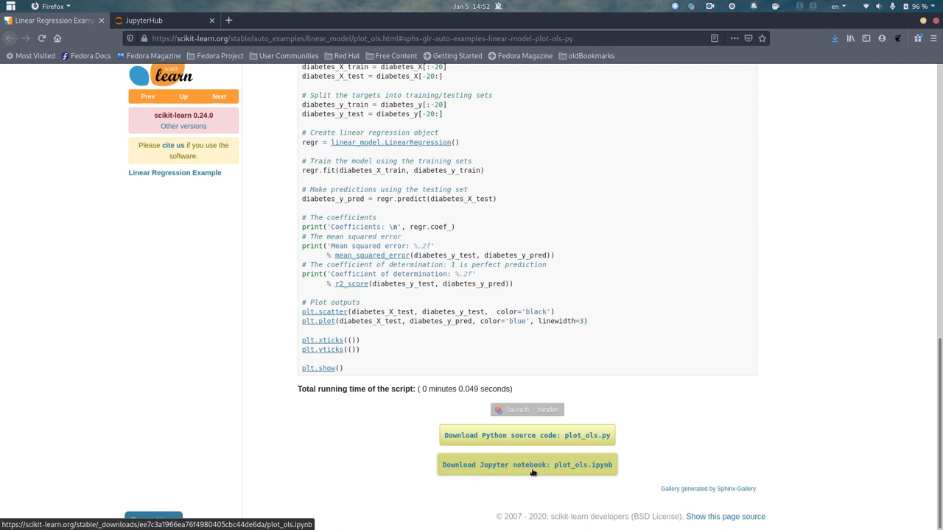
Download the example as Jupyter notebook plot_ols.ipynb, saving it into the Downloads folder
click(526, 465)
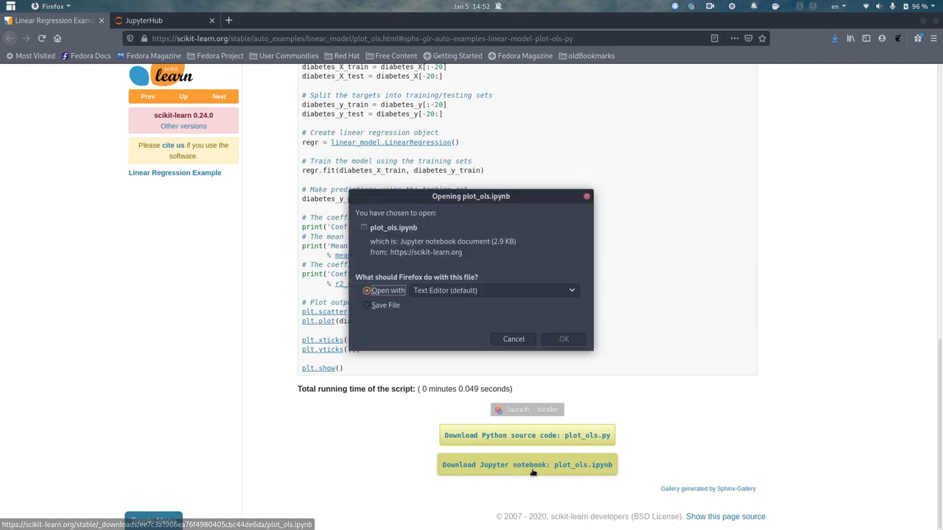
click(366, 305)
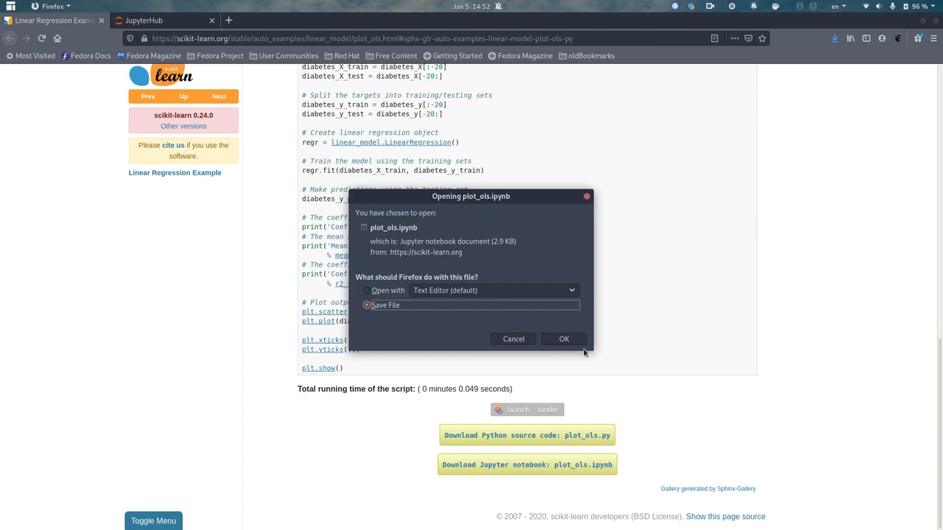
click(563, 339)
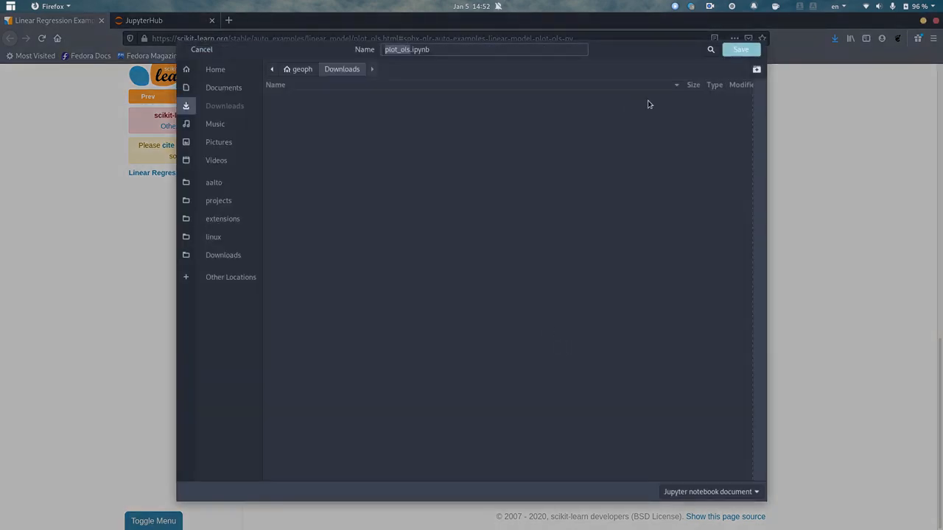
click(200, 50)
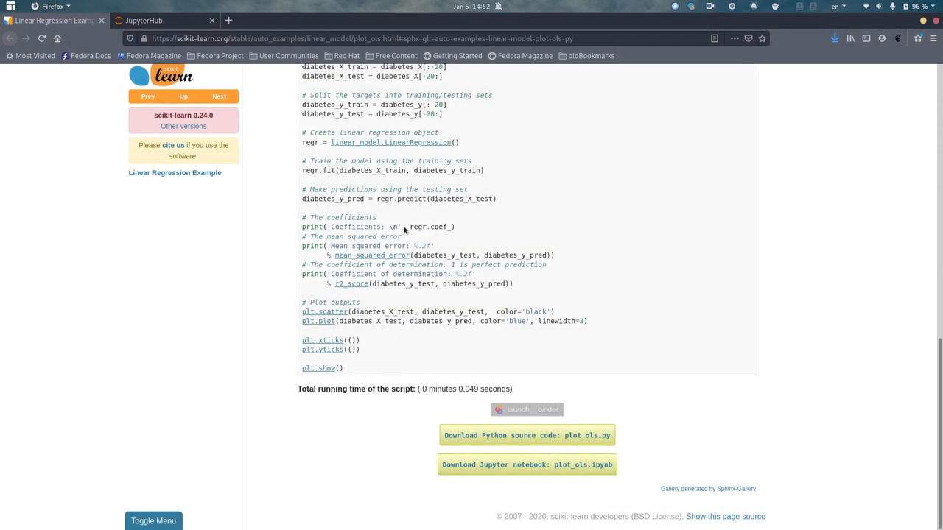
mouse_move(159, 20)
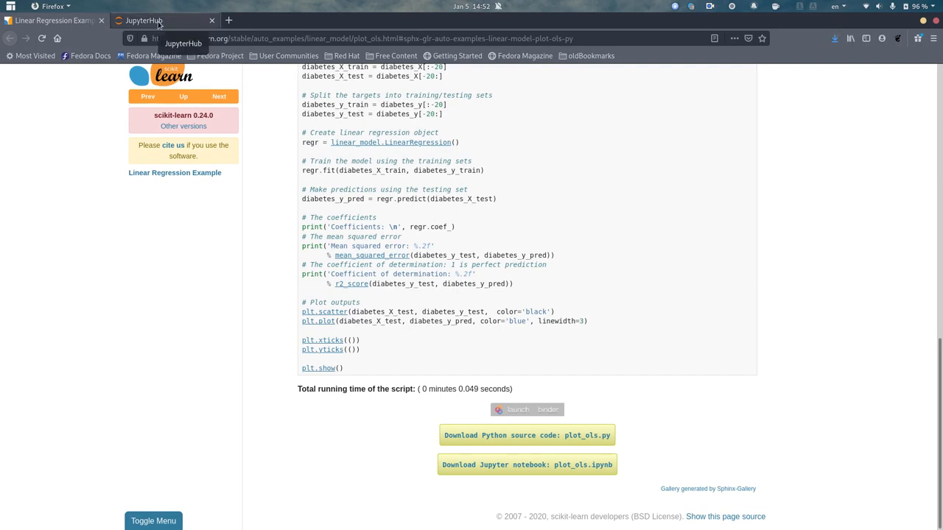
Start a JupyterHub server with the 'Python: General use (JupyterLab)' option
click(145, 21)
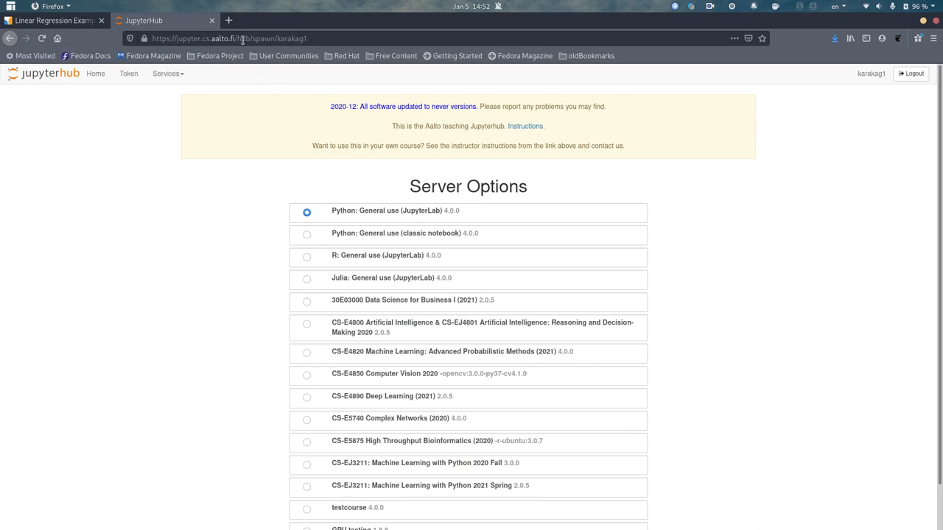
mouse_move(507, 227)
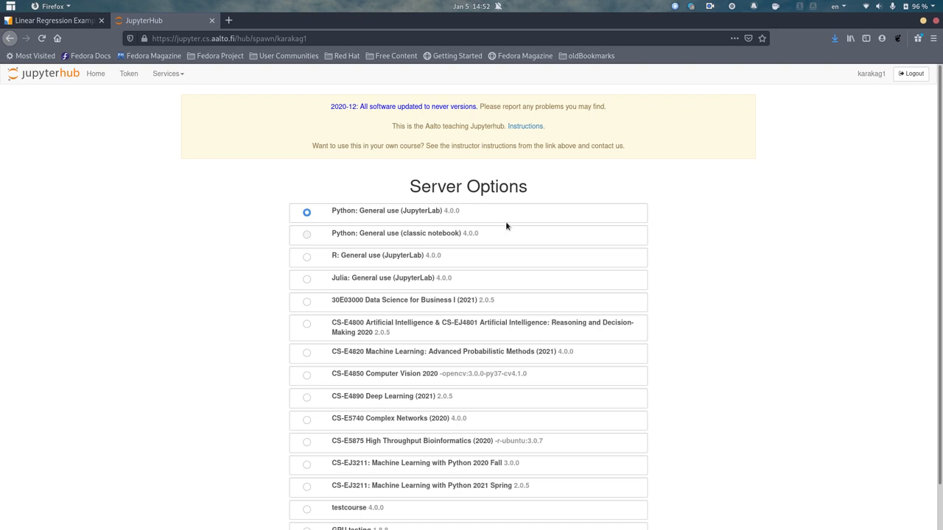
mouse_move(692, 219)
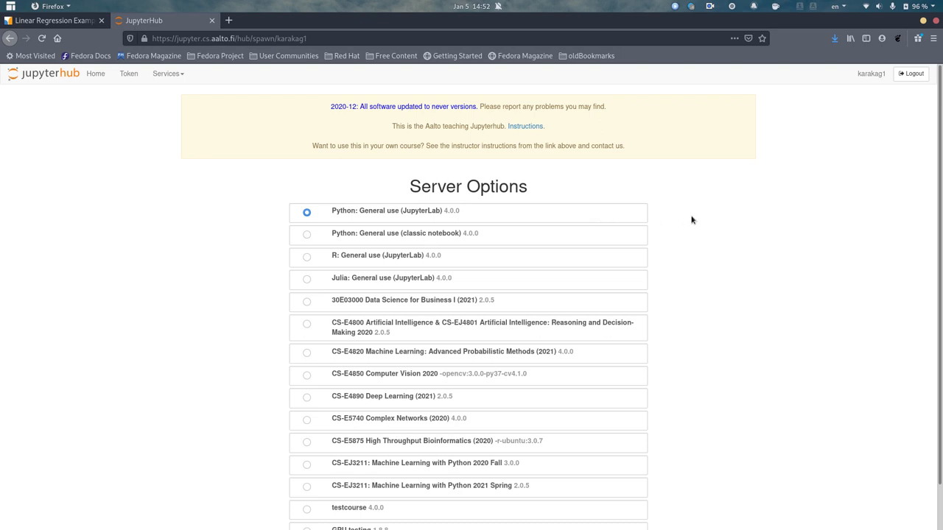
mouse_move(431, 215)
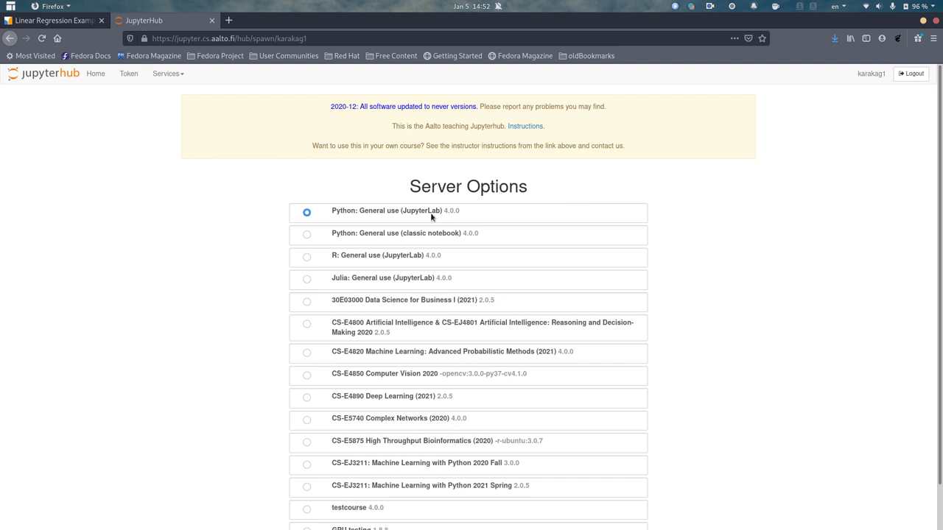
mouse_move(381, 212)
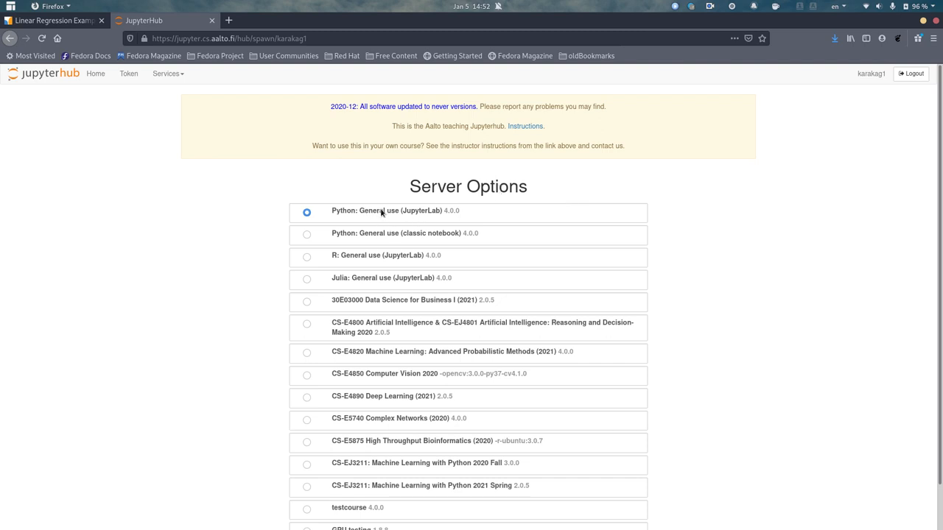
mouse_move(424, 215)
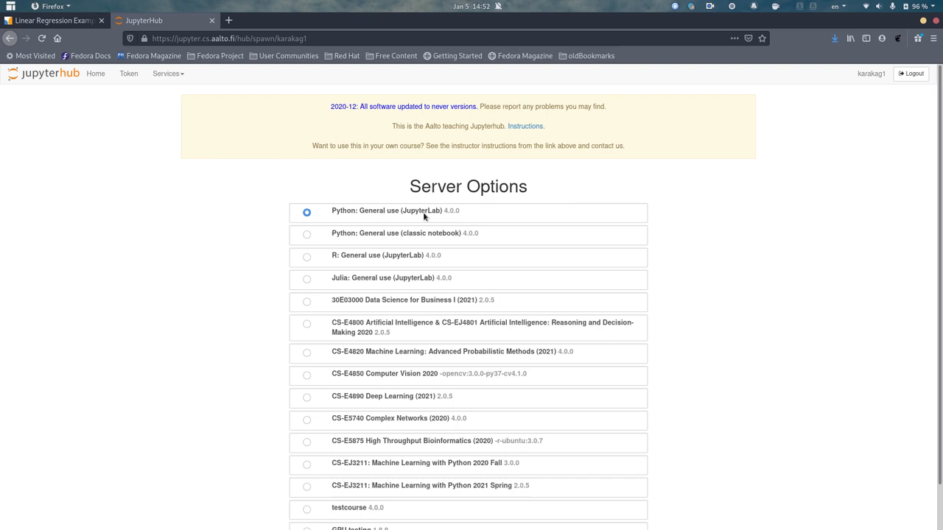
scroll(down, 3)
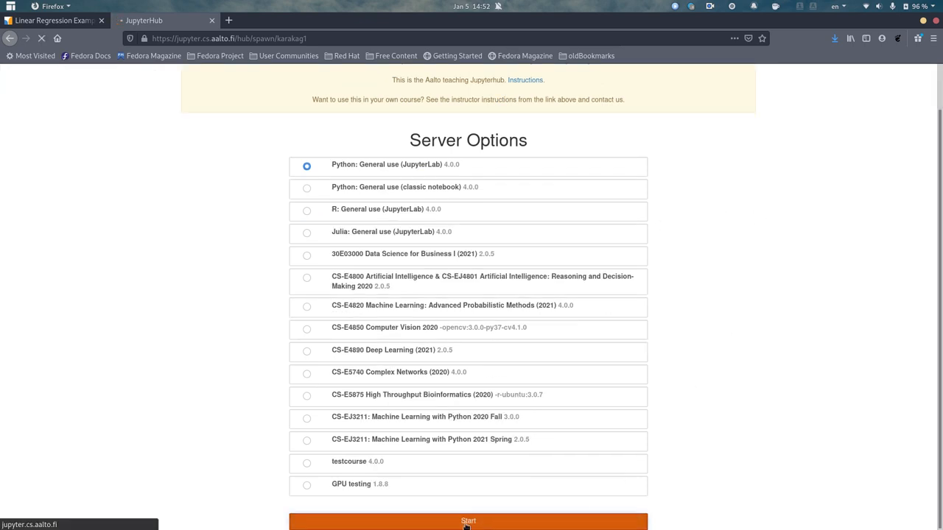
click(468, 522)
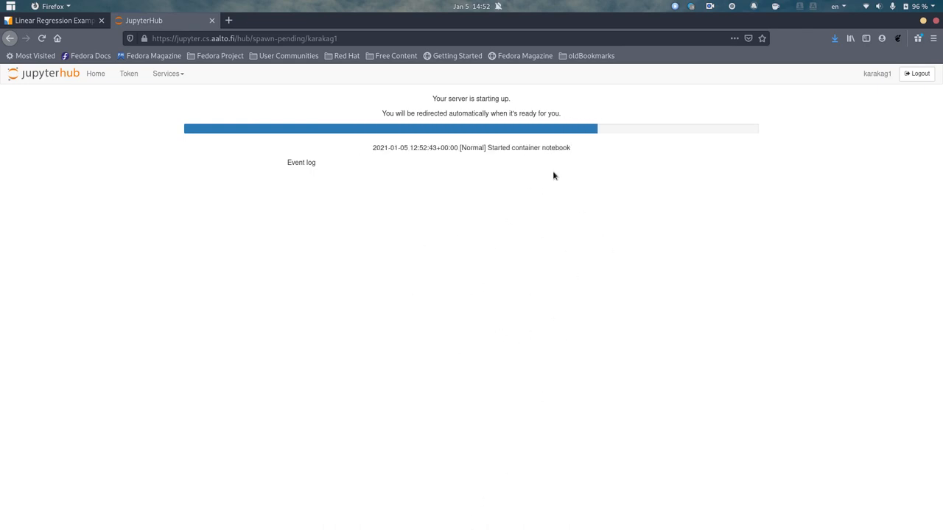
mouse_move(537, 262)
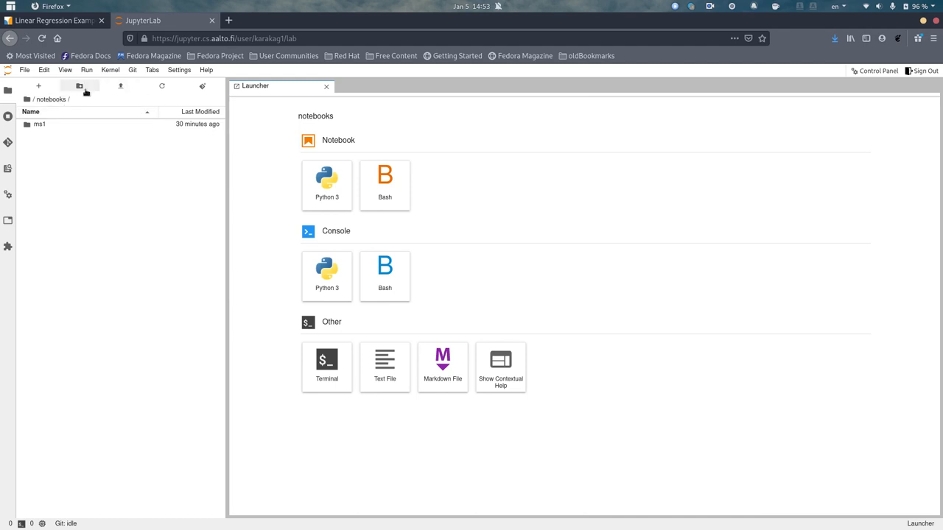
mouse_move(80, 85)
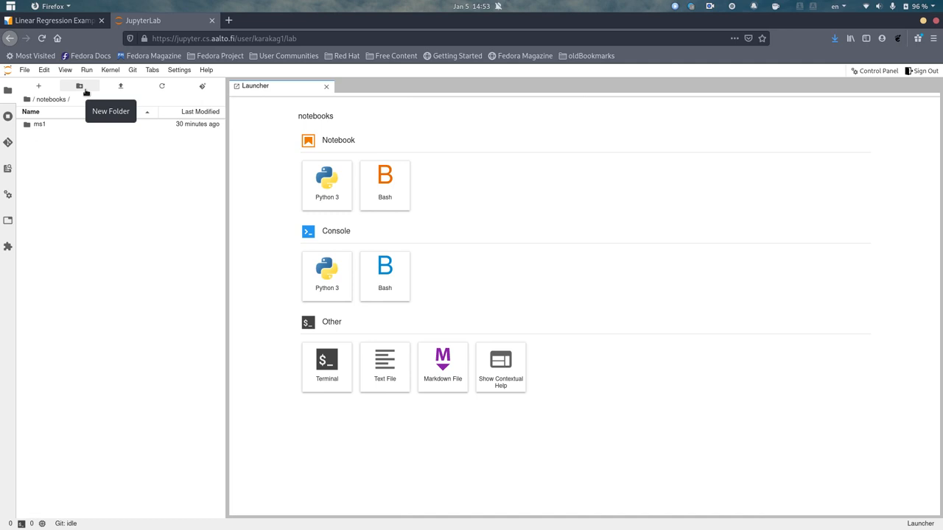
Create a new folder named machine-learning inside notebooks and go into it
click(79, 85)
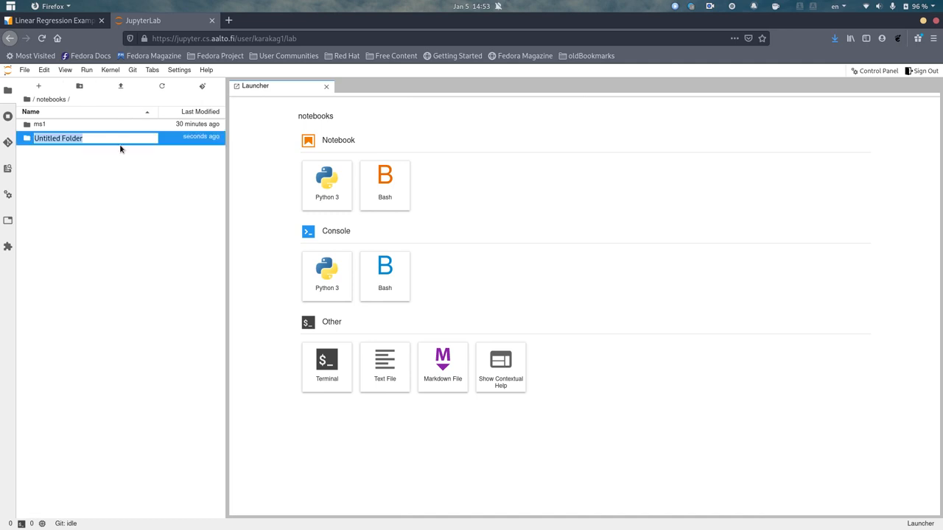
text(machine-learning)
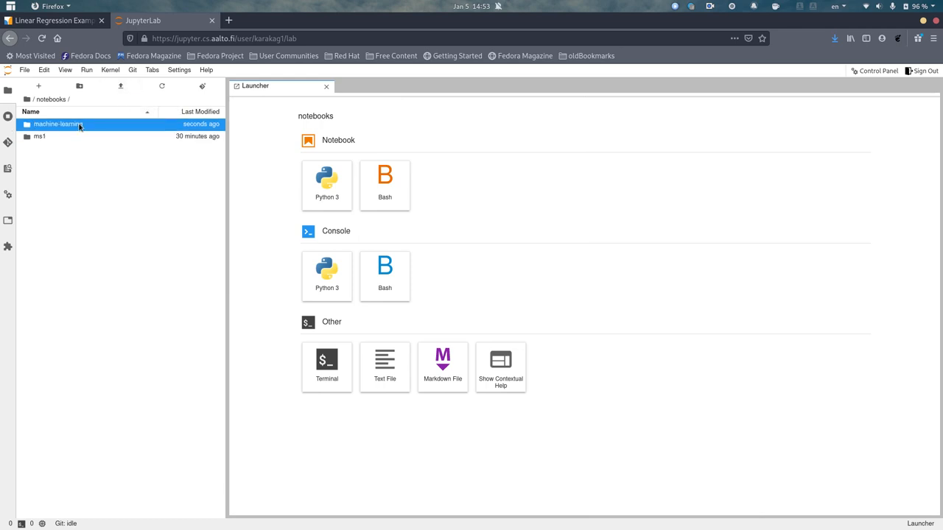
double_click(59, 124)
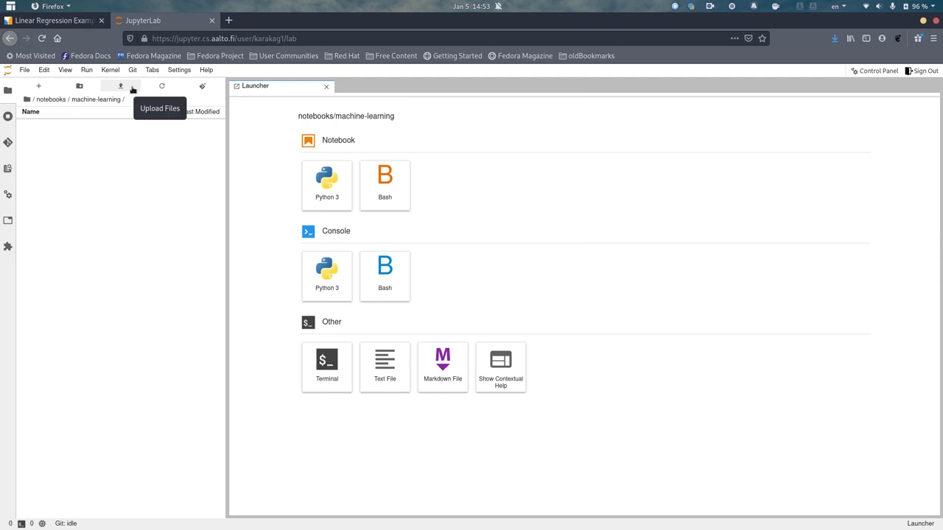
Choose plot_ols.ipynb from Downloads in the Upload Files dialog for the machine-learning folder
click(121, 85)
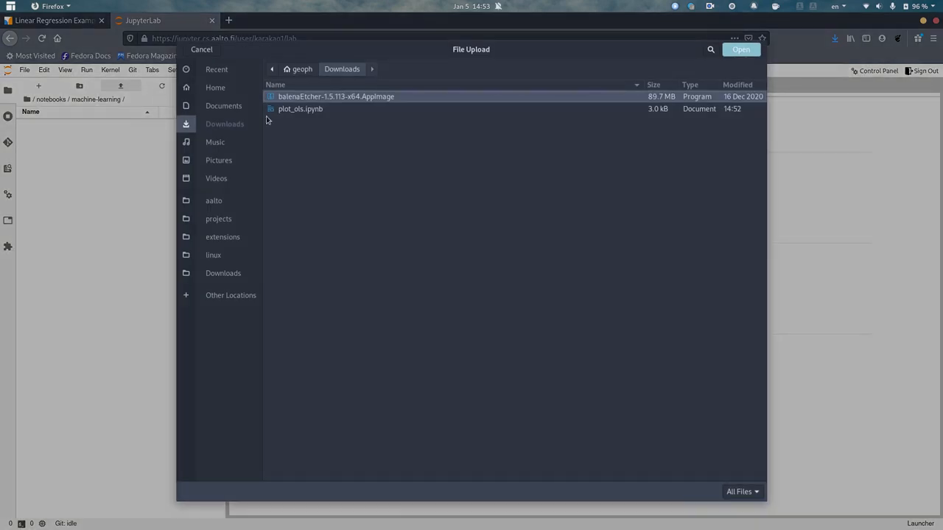
click(300, 109)
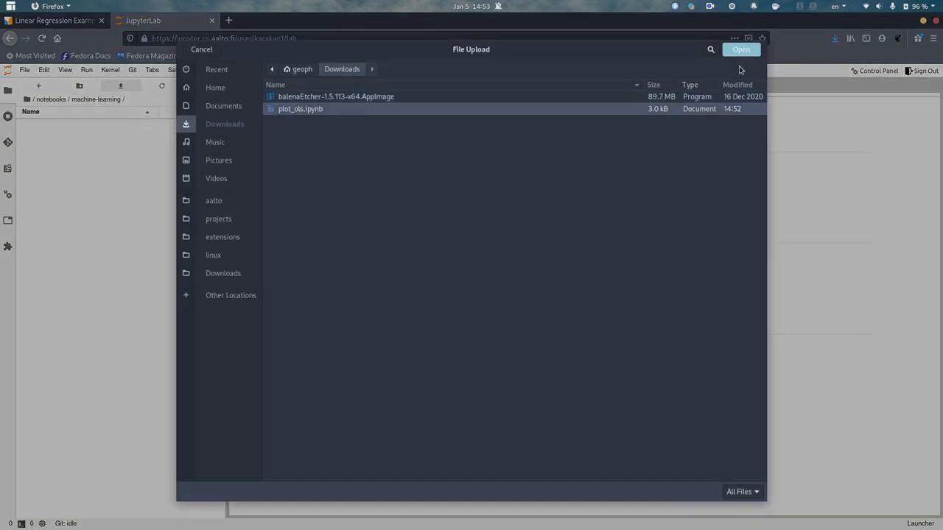
mouse_move(346, 115)
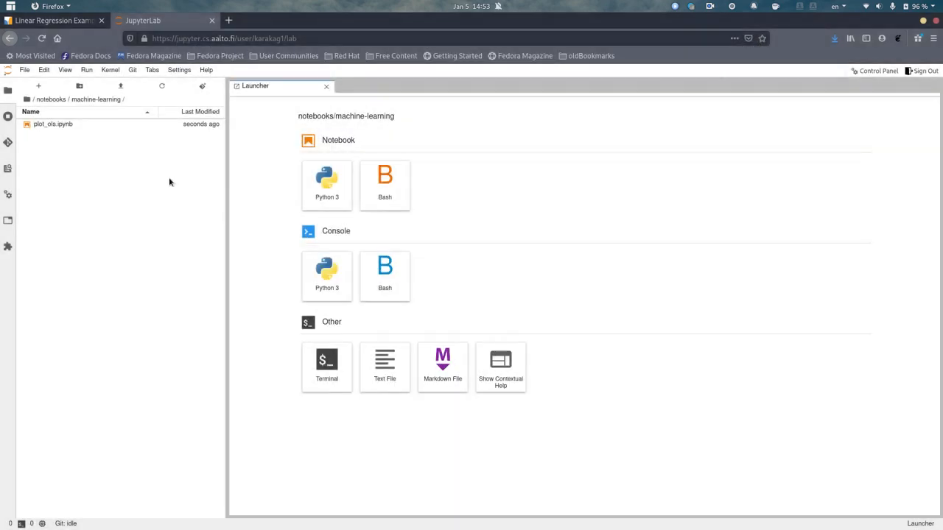
mouse_move(53, 123)
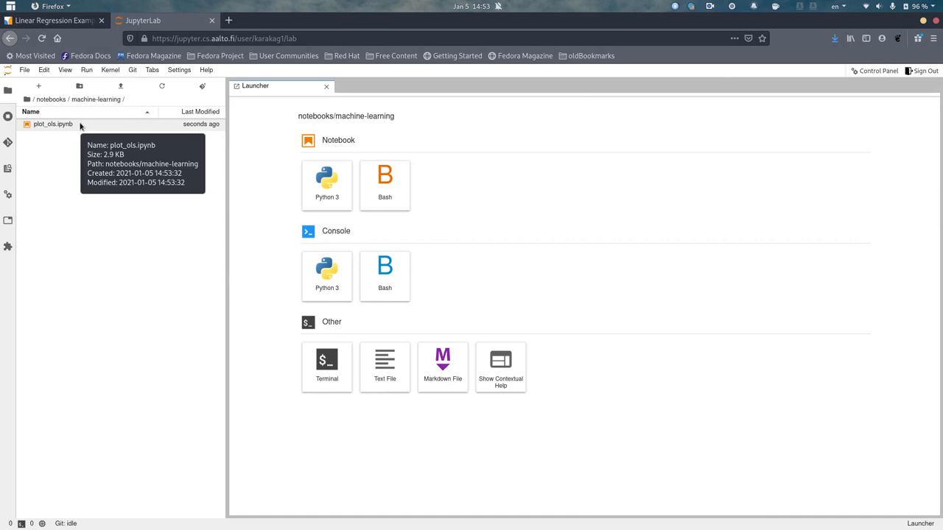
mouse_move(91, 130)
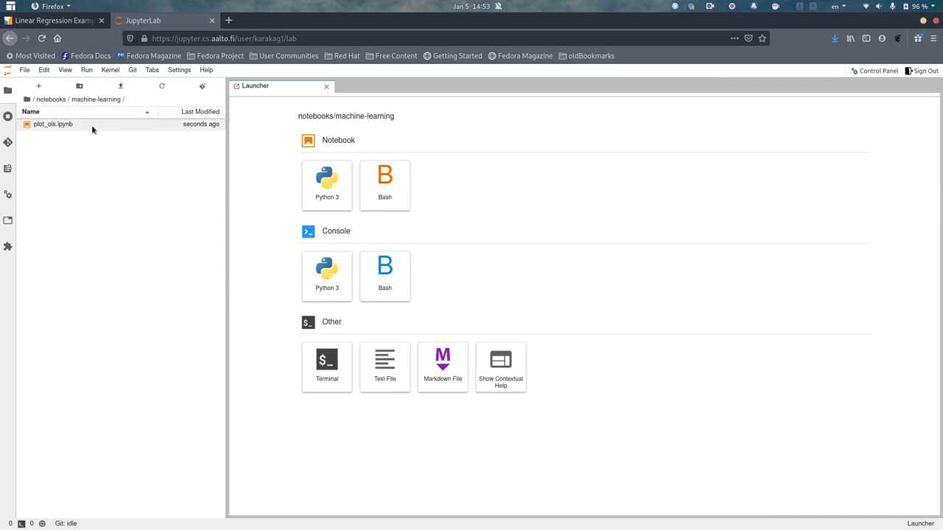
Open the uploaded plot_ols.ipynb notebook, showing the Linear Regression Example code
double_click(53, 124)
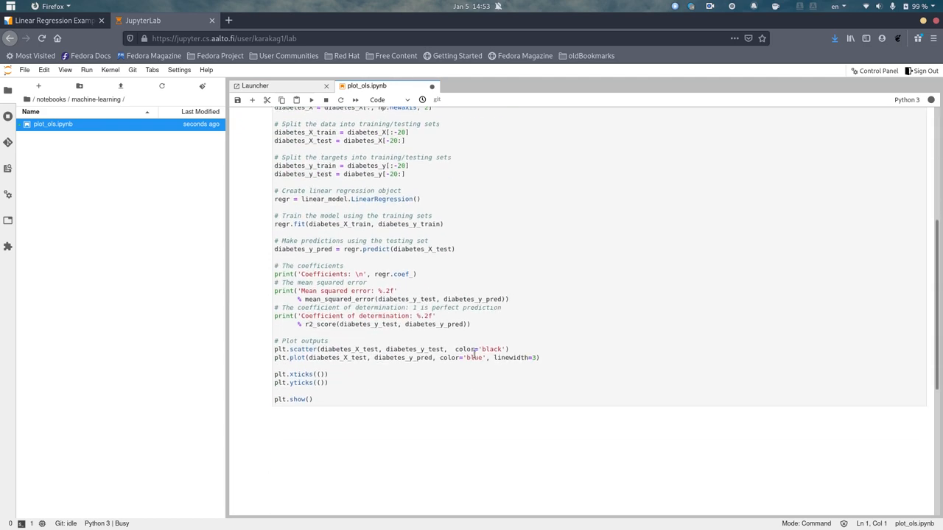
scroll(up, 3)
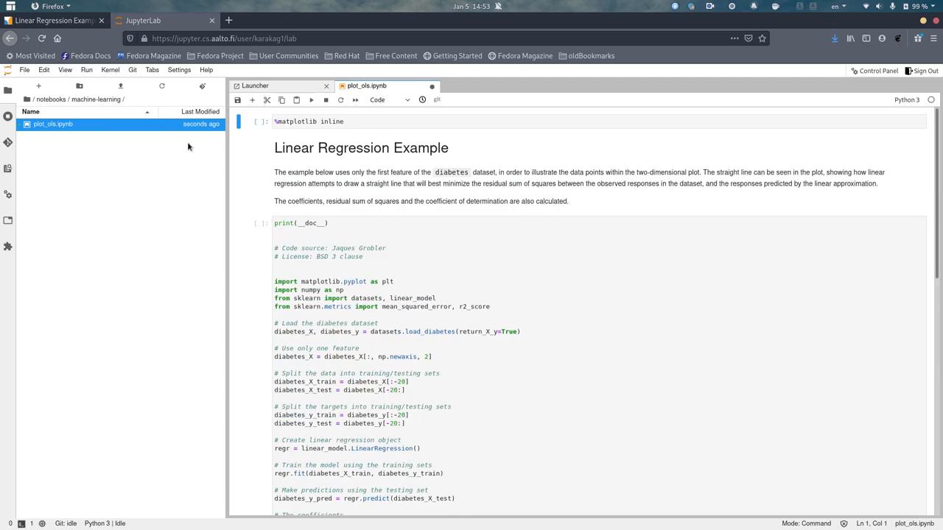
mouse_move(308, 124)
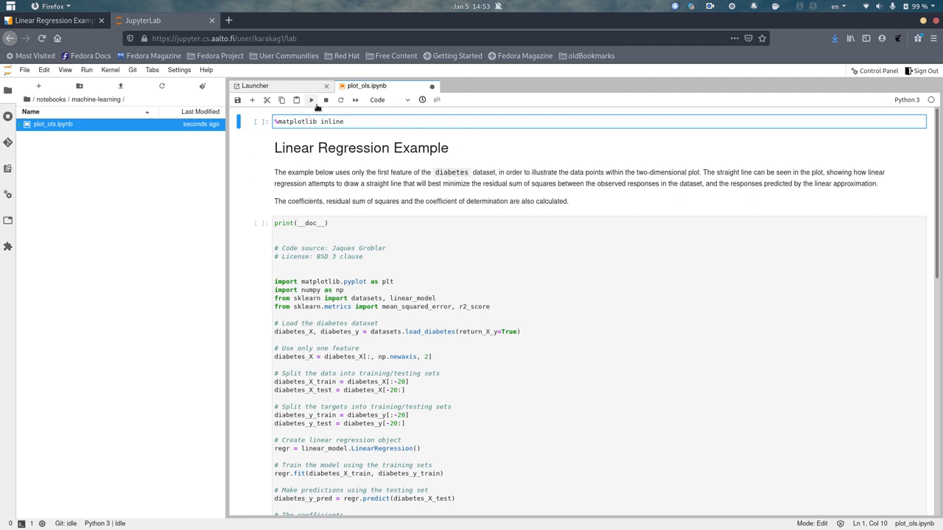
mouse_move(311, 100)
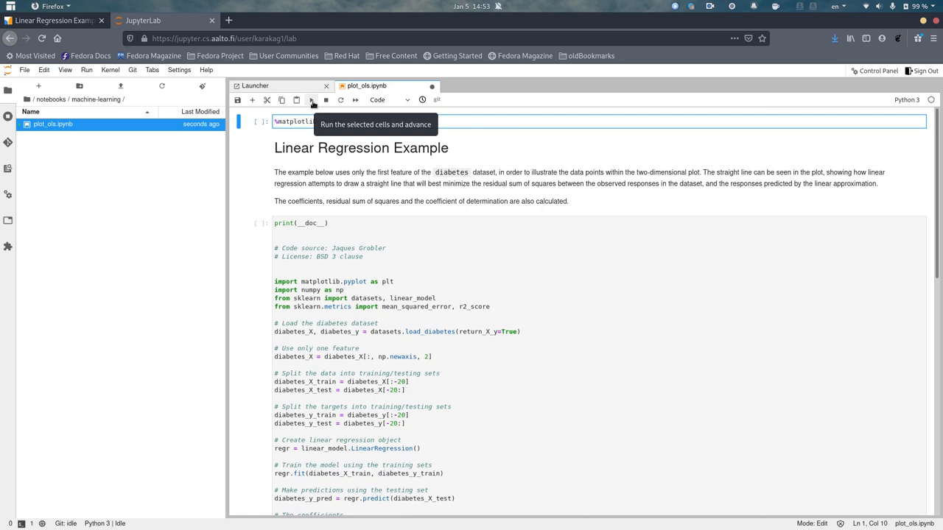
mouse_move(360, 139)
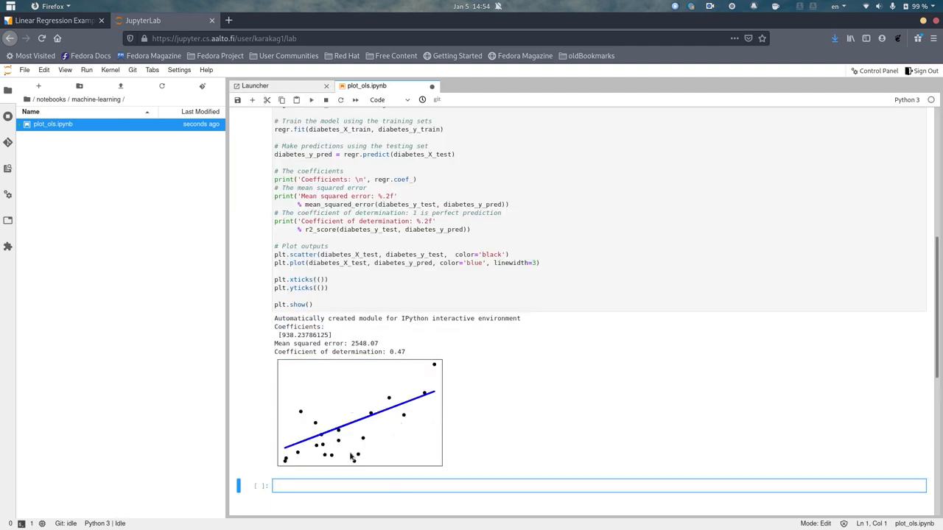
mouse_move(403, 410)
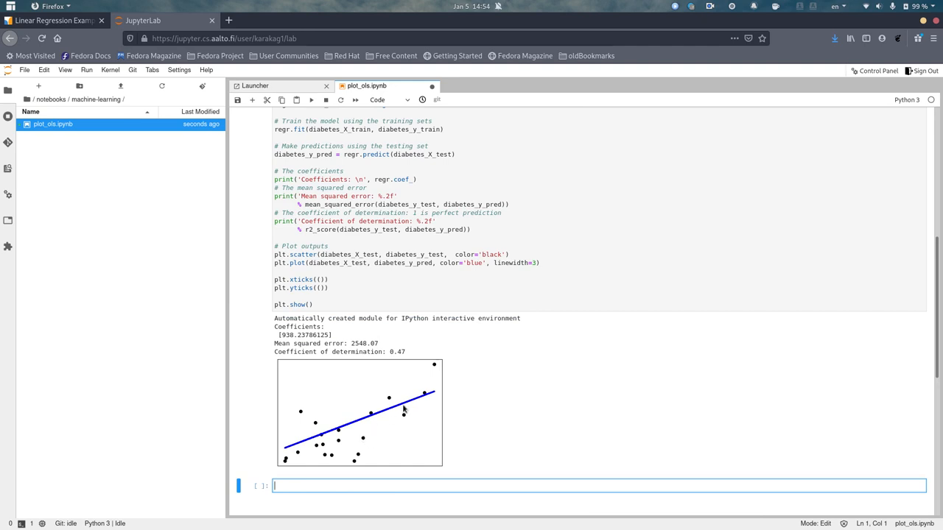
mouse_move(675, 278)
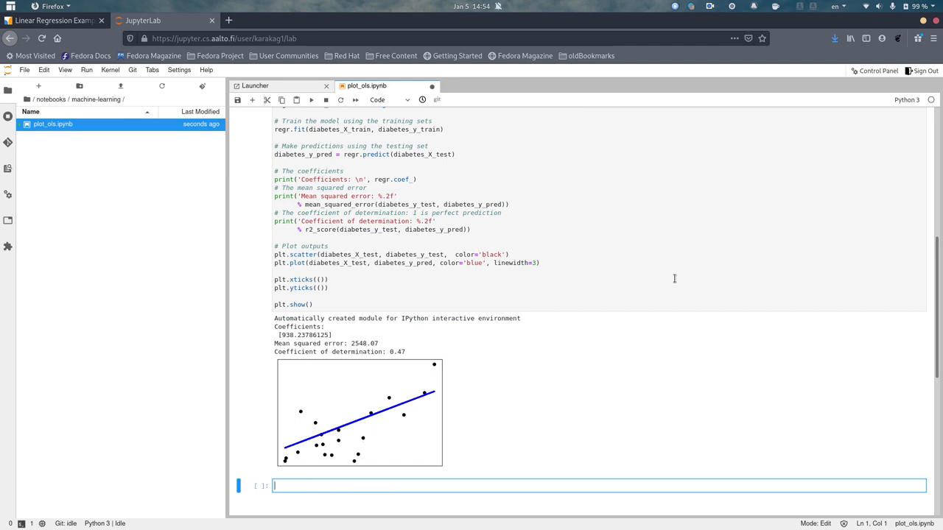